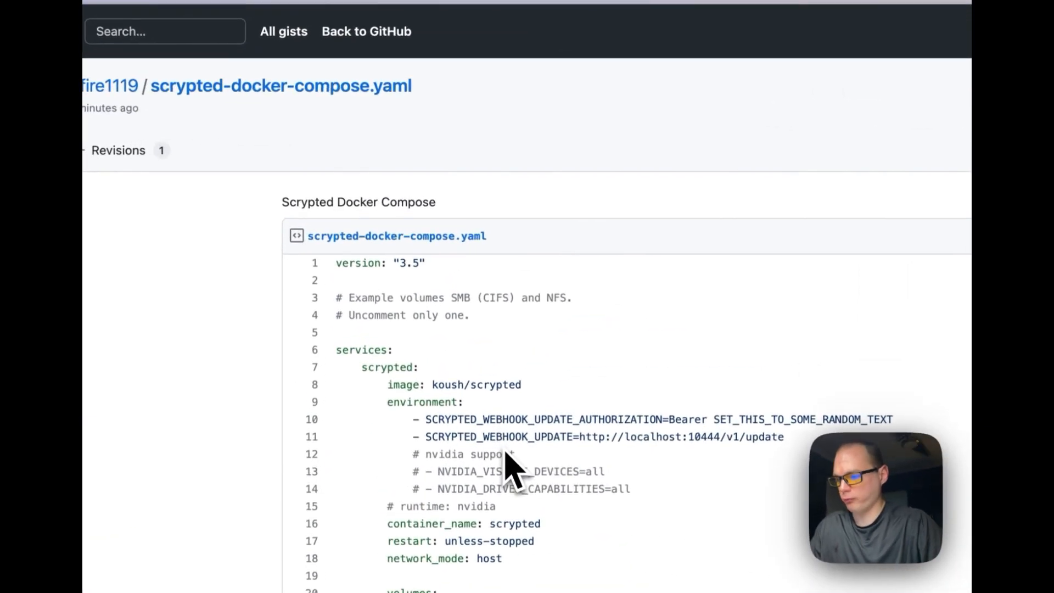
- Read through the Scrypted compose file, highlighting its compose version line and restart setting
{"action": "scroll", "scroll_direction": "down", "scroll_amount": 3}
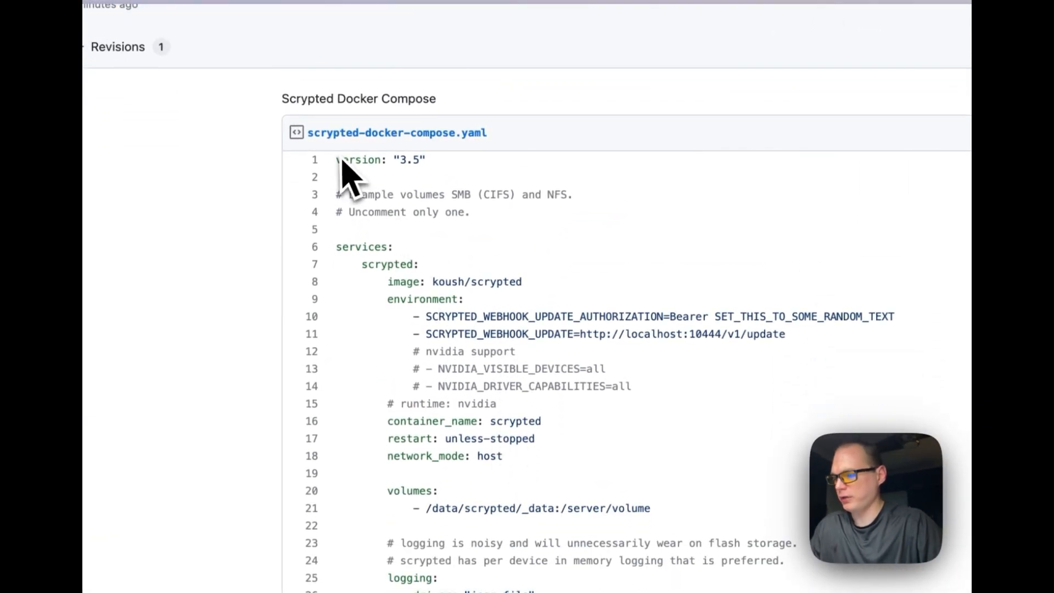
{"action": "double_click", "coordinate": [380, 159]}
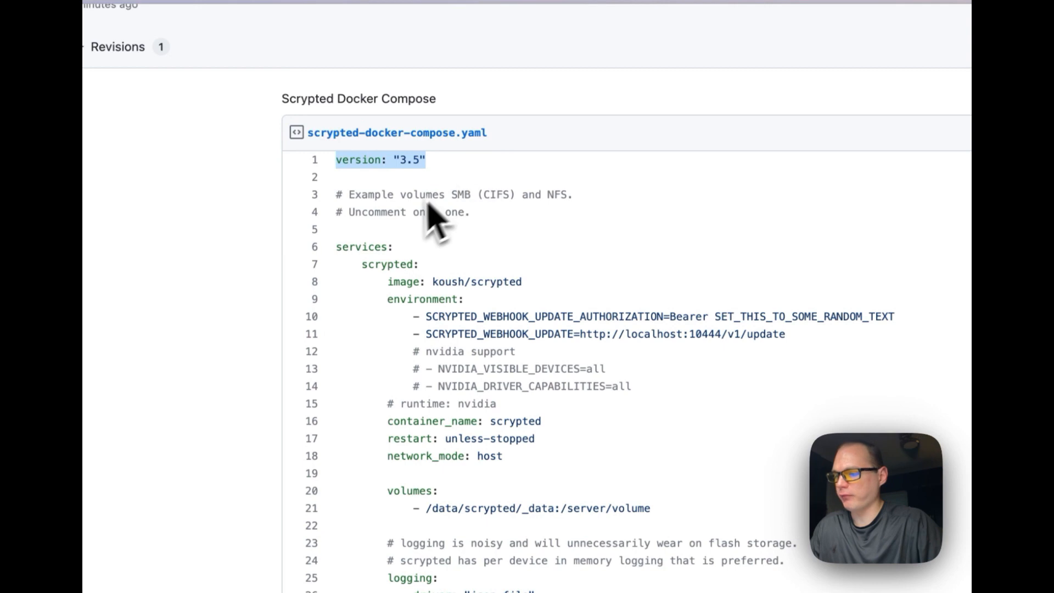
{"action": "scroll", "scroll_direction": "down", "scroll_amount": 3}
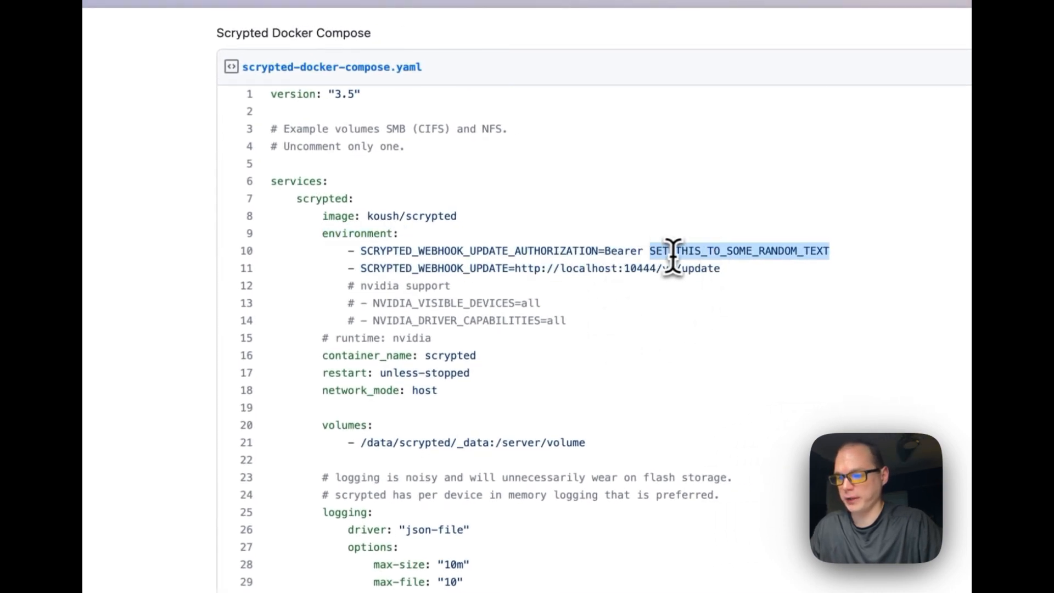
{"action": "mouse_move", "coordinate": [477, 275]}
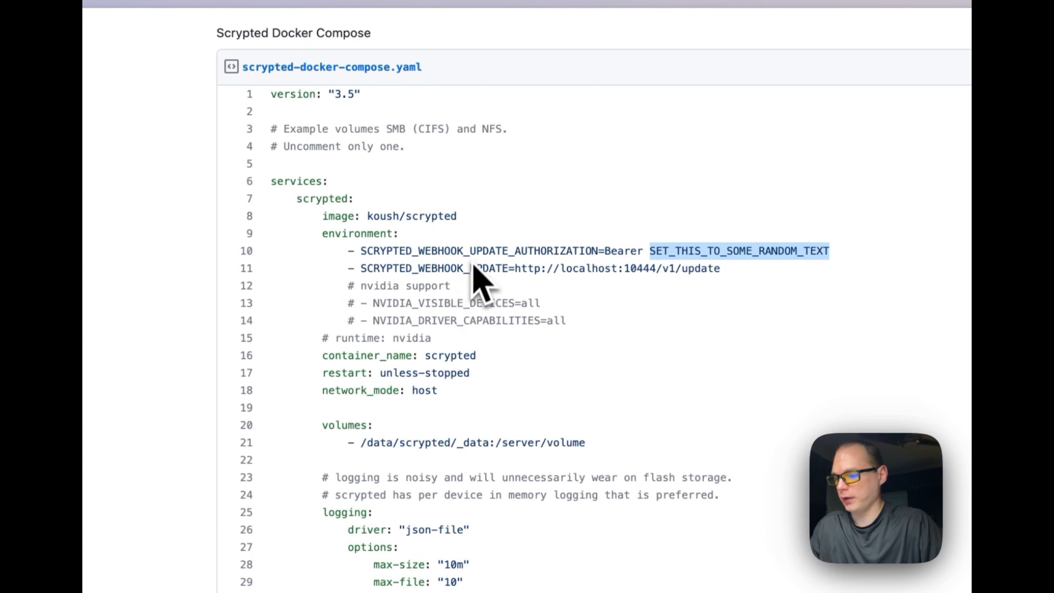
{"action": "scroll", "scroll_direction": "down", "scroll_amount": 3}
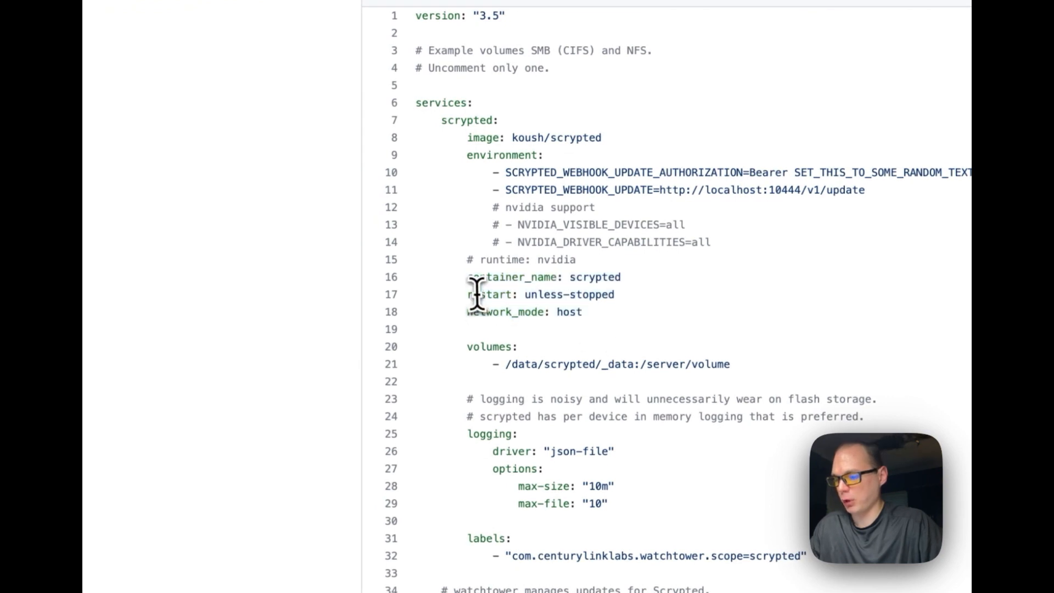
{"action": "double_click", "coordinate": [489, 295]}
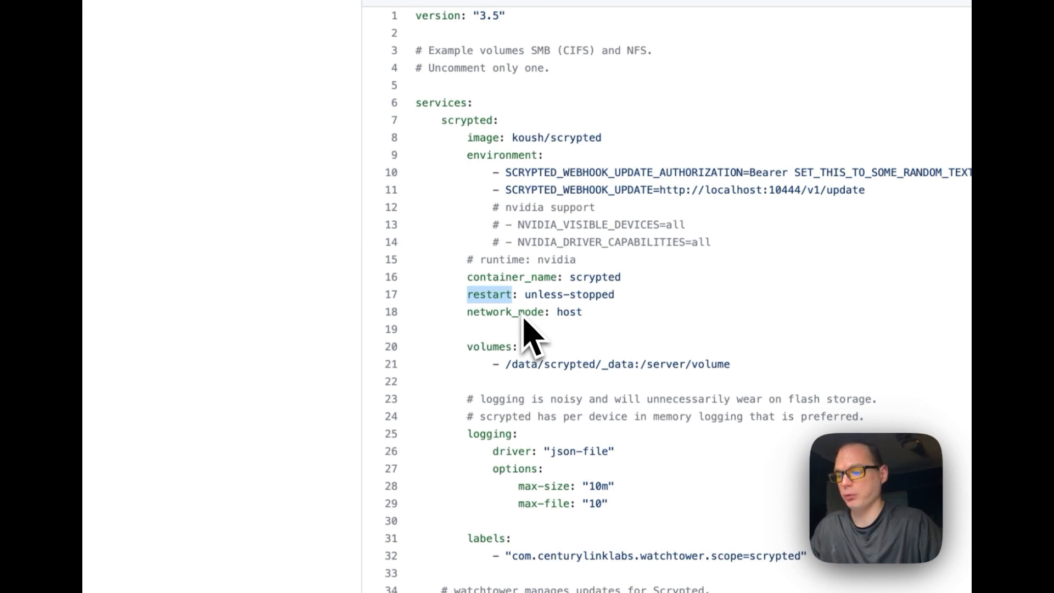
{"action": "scroll", "scroll_direction": "down", "scroll_amount": 3}
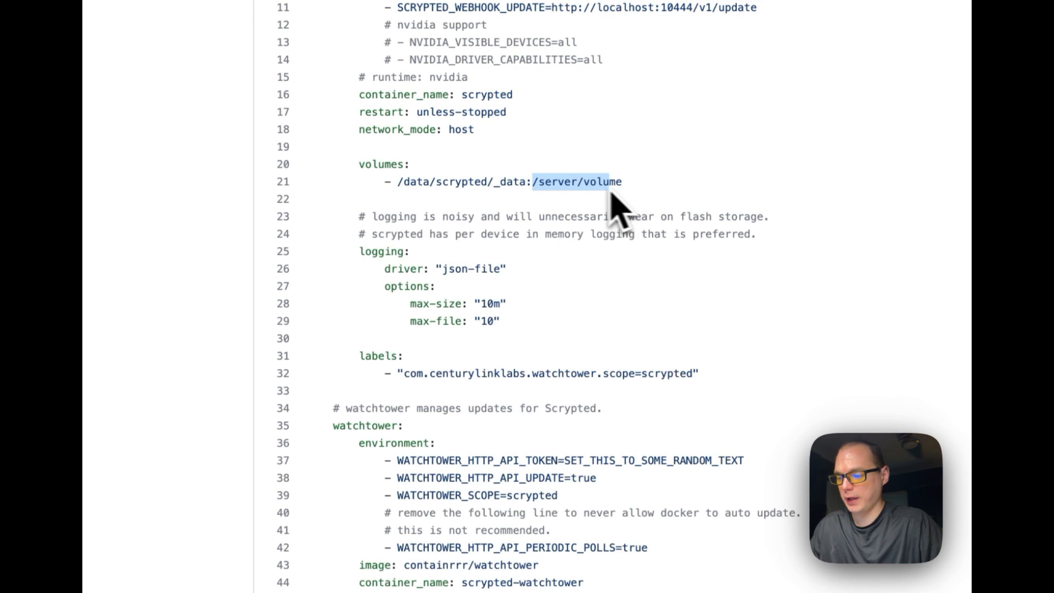
- Scroll to the end of the guide and launch Portainer from the Umbrel home screen
{"action": "scroll", "scroll_direction": "down", "scroll_amount": 3}
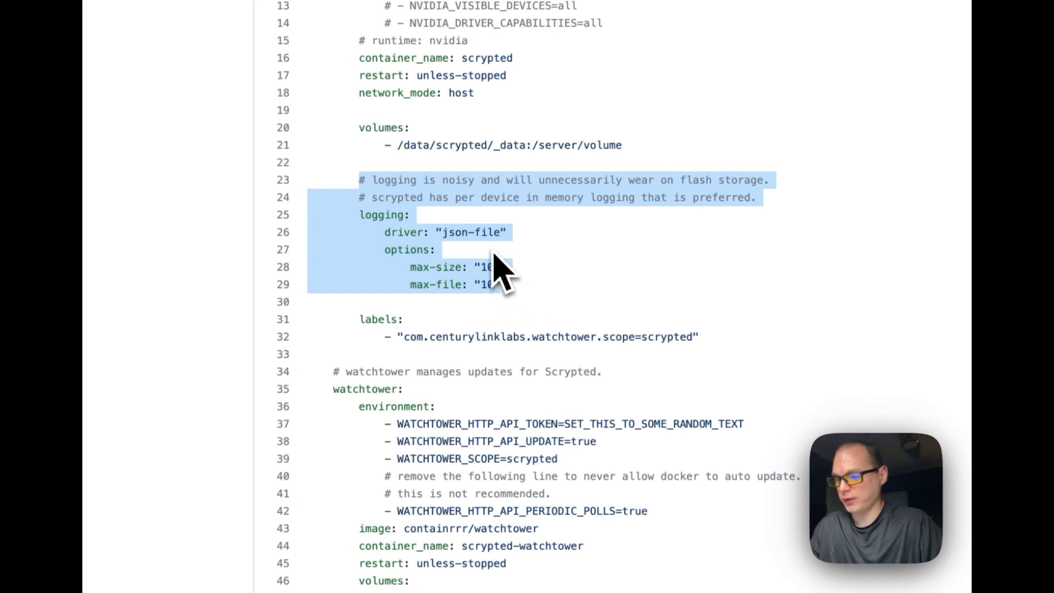
{"action": "scroll", "scroll_direction": "down", "scroll_amount": 3}
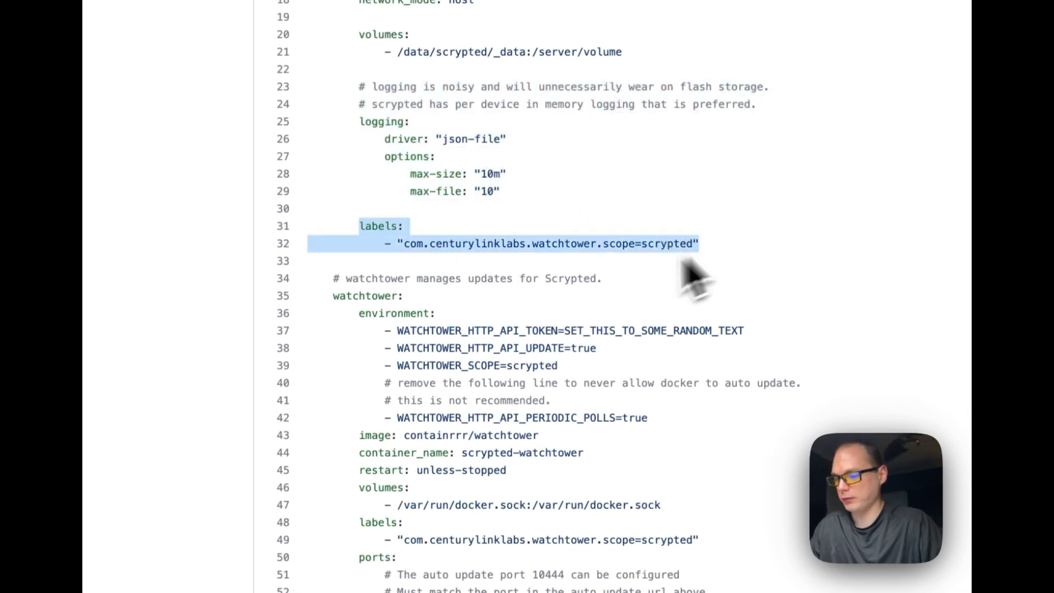
{"action": "scroll", "scroll_direction": "down", "scroll_amount": 3}
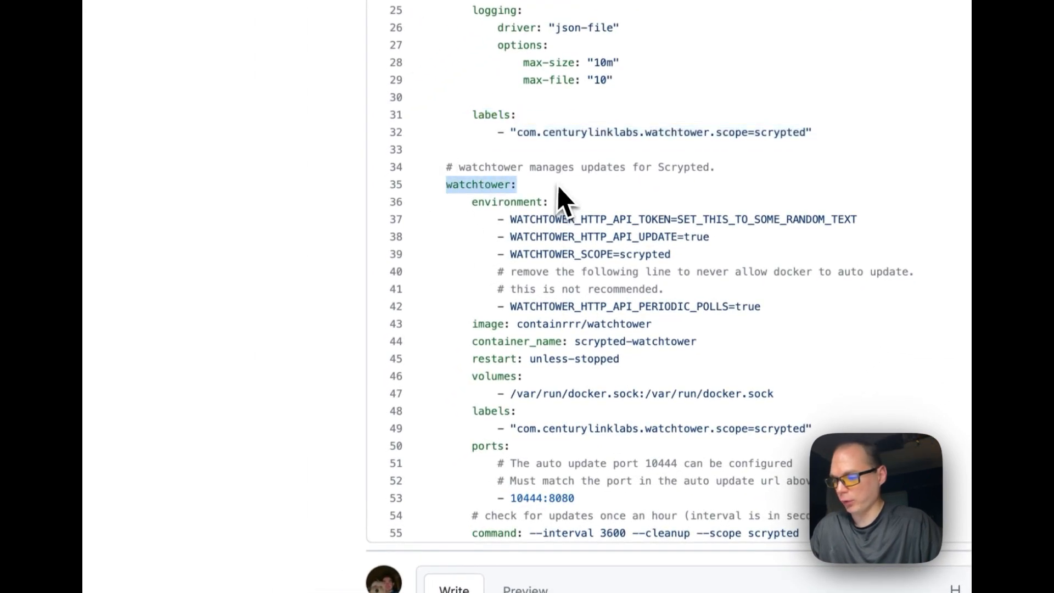
{"action": "mouse_move", "coordinate": [544, 235]}
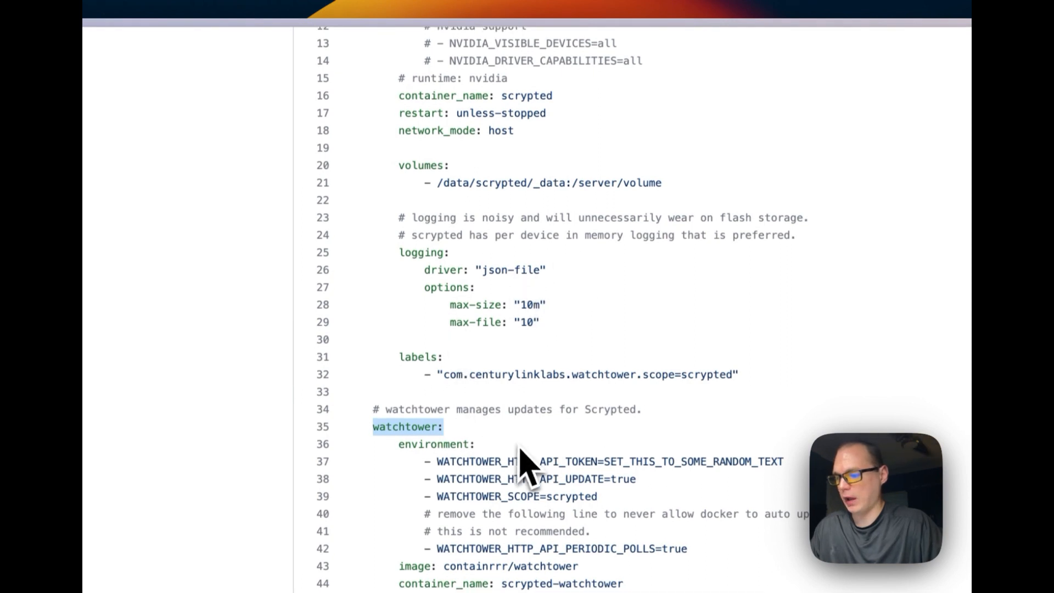
{"action": "scroll", "scroll_direction": "down", "scroll_amount": 3}
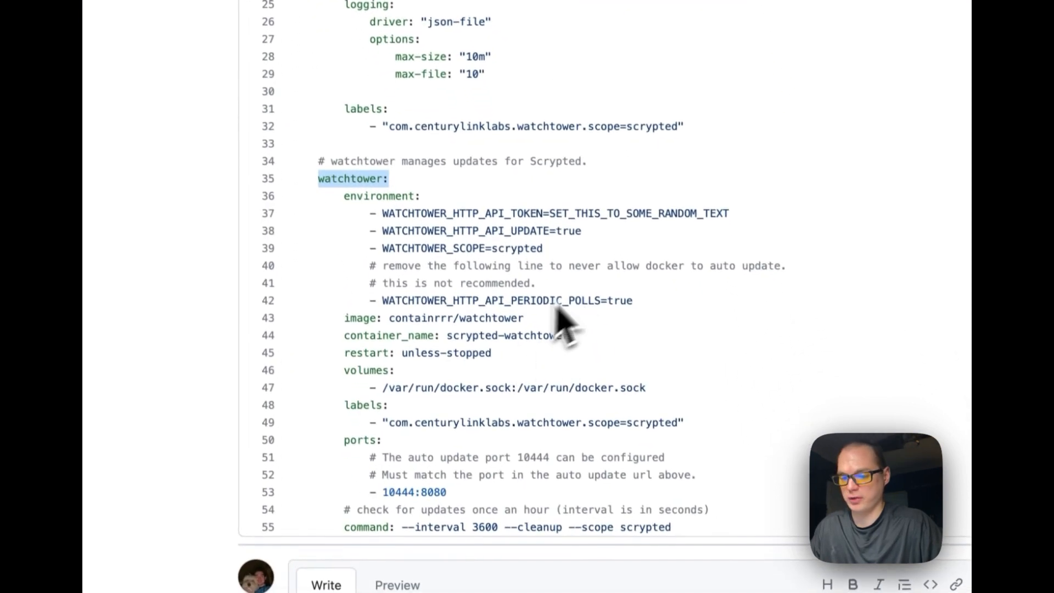
{"action": "scroll", "scroll_direction": "down", "scroll_amount": 3}
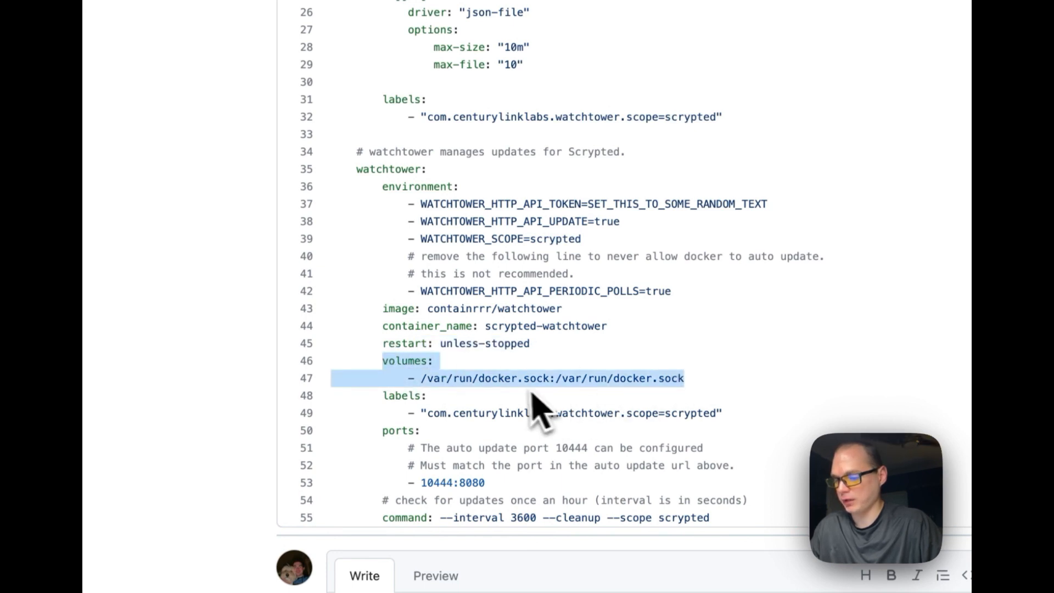
{"action": "mouse_move", "coordinate": [574, 407]}
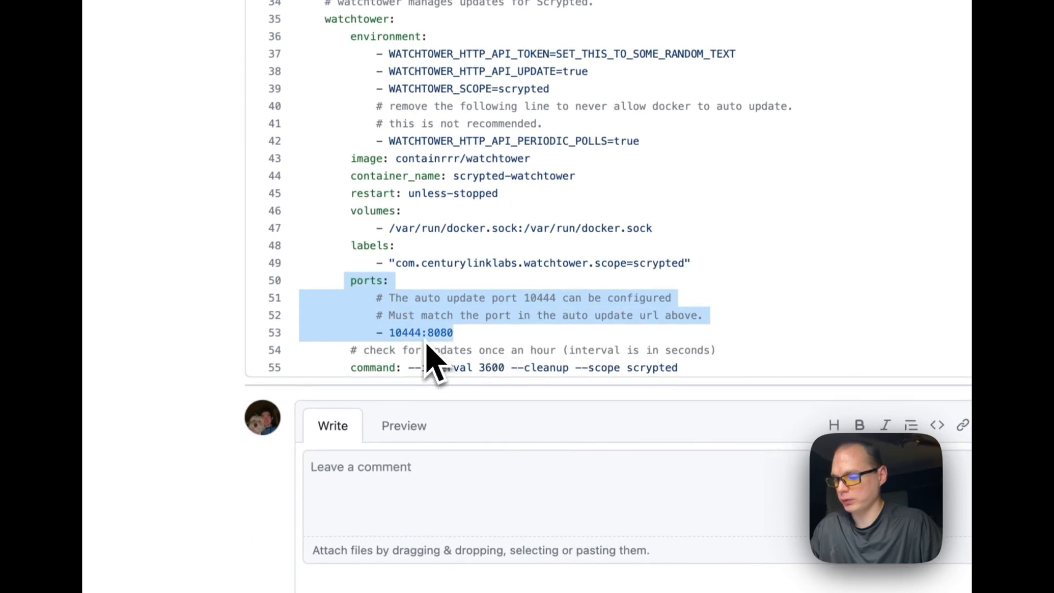
{"action": "scroll", "scroll_direction": "down", "scroll_amount": 3}
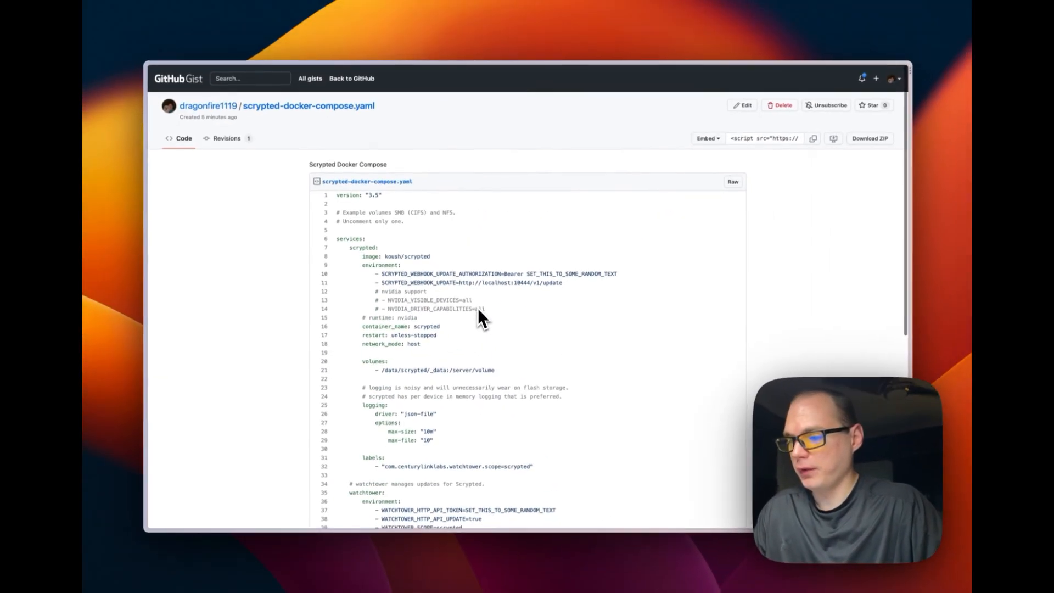
{"action": "scroll", "scroll_direction": "down", "scroll_amount": 3}
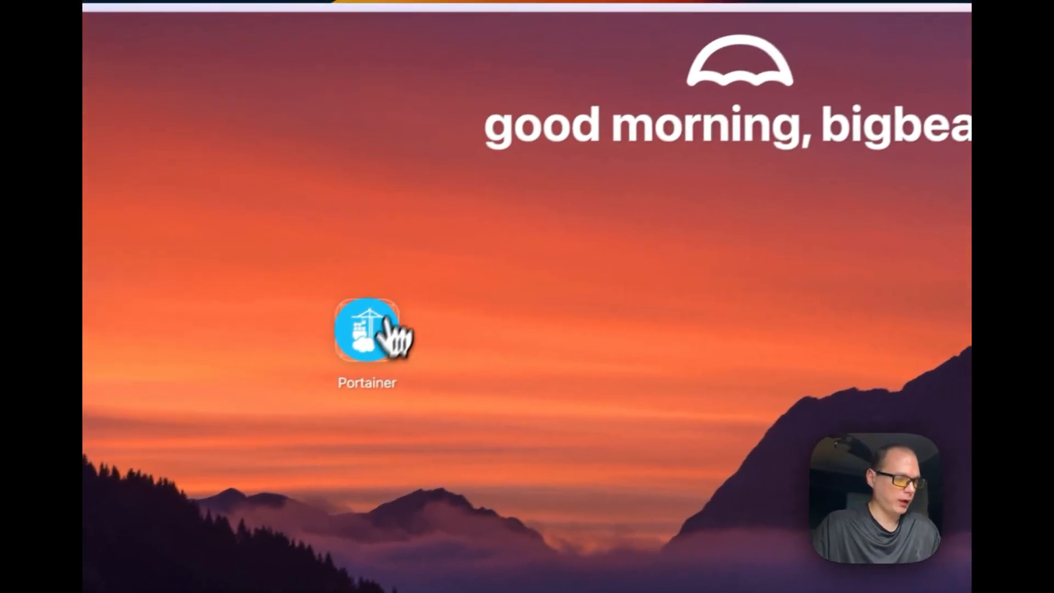
{"action": "double_click", "coordinate": [367, 329]}
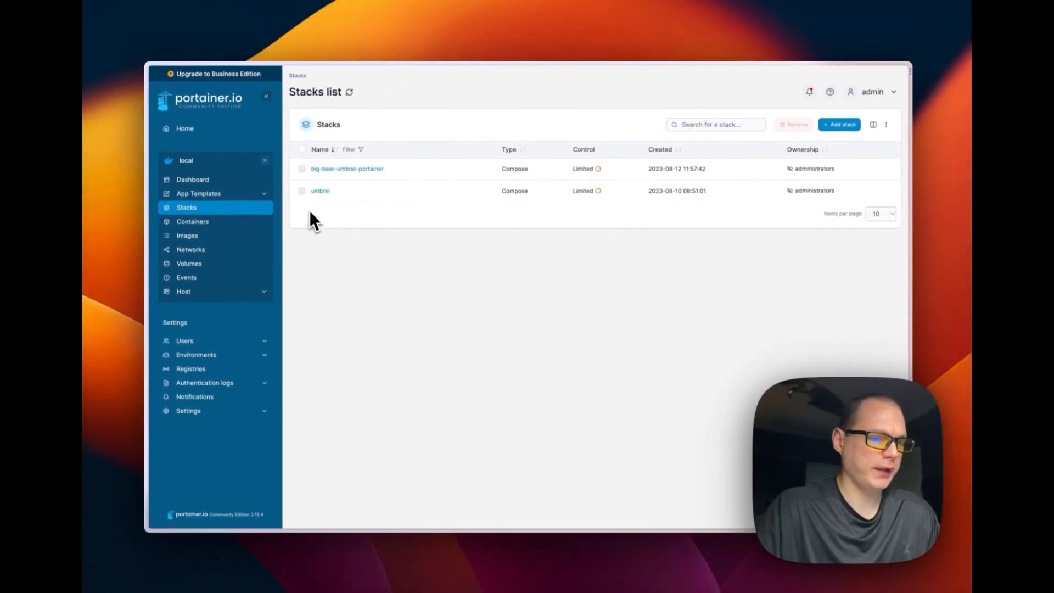
- Deploy a new stack 'scrypted-stack' from the Scrypted/Watchtower compose YAML with access control enabled
{"action": "left_click", "coordinate": [838, 125]}
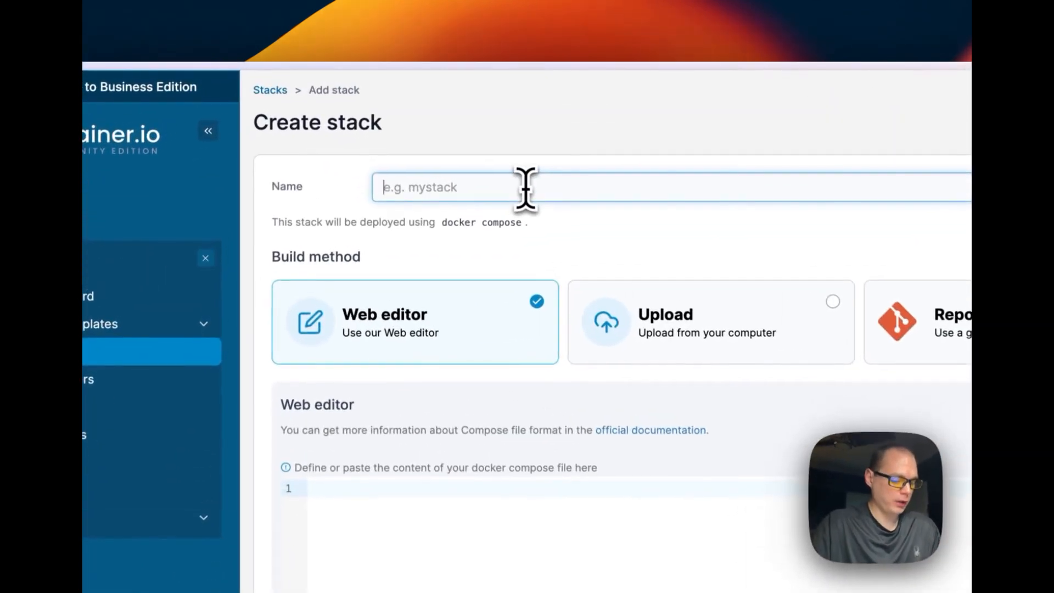
{"action": "type", "text": "scrypted-stack"}
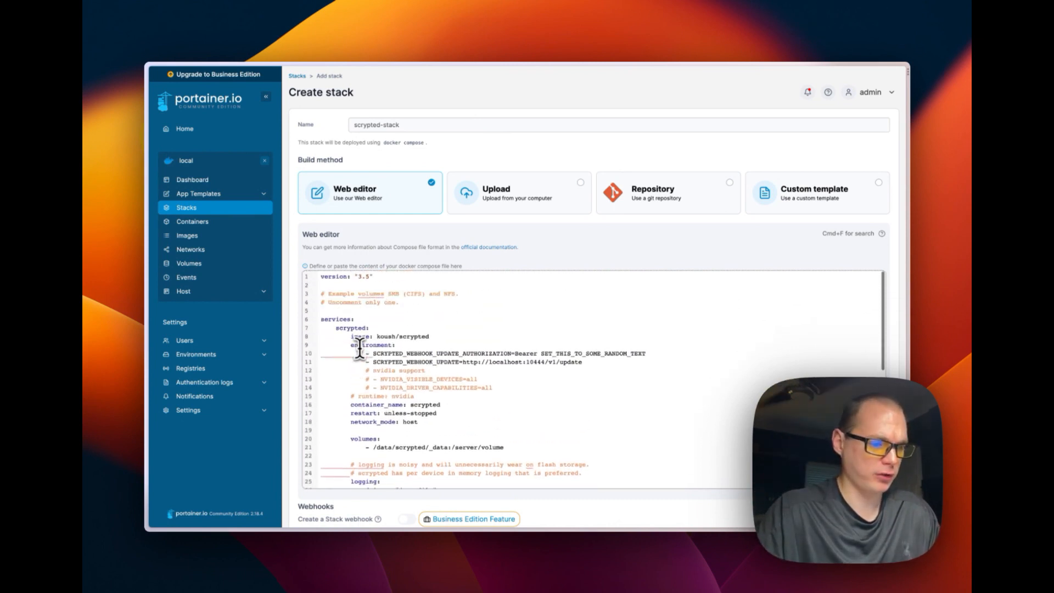
{"action": "scroll", "scroll_direction": "down", "scroll_amount": 3}
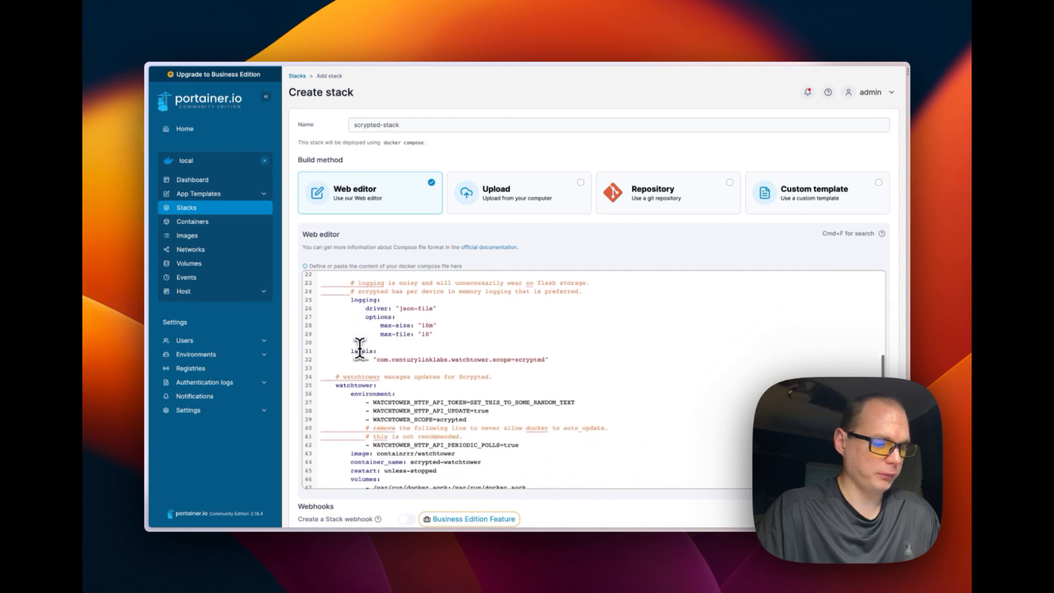
{"action": "scroll", "scroll_direction": "down", "scroll_amount": 3}
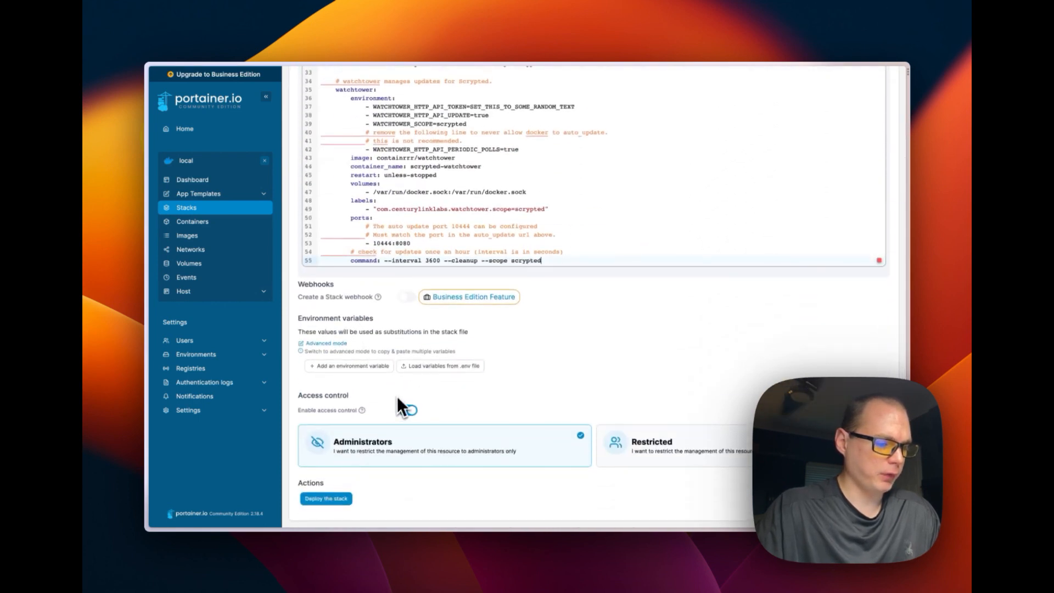
{"action": "left_click", "coordinate": [407, 410]}
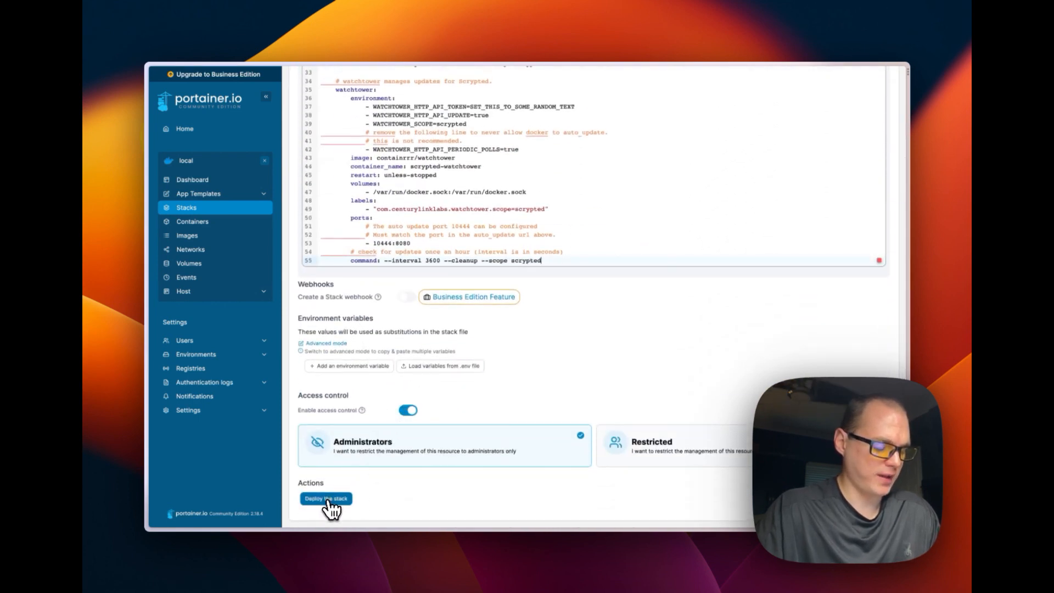
{"action": "left_click", "coordinate": [326, 497]}
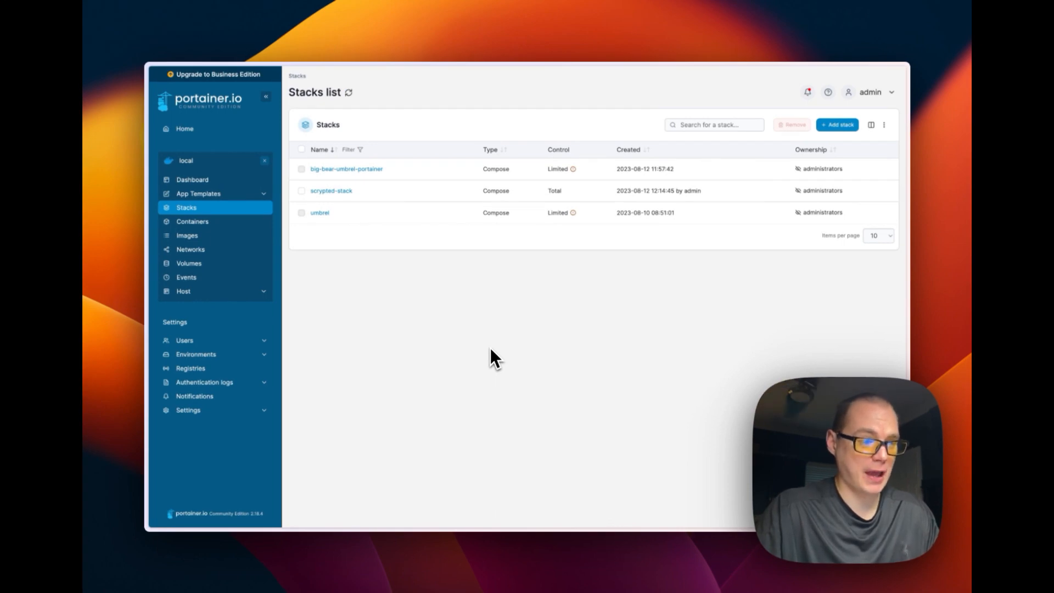
{"action": "mouse_move", "coordinate": [488, 359]}
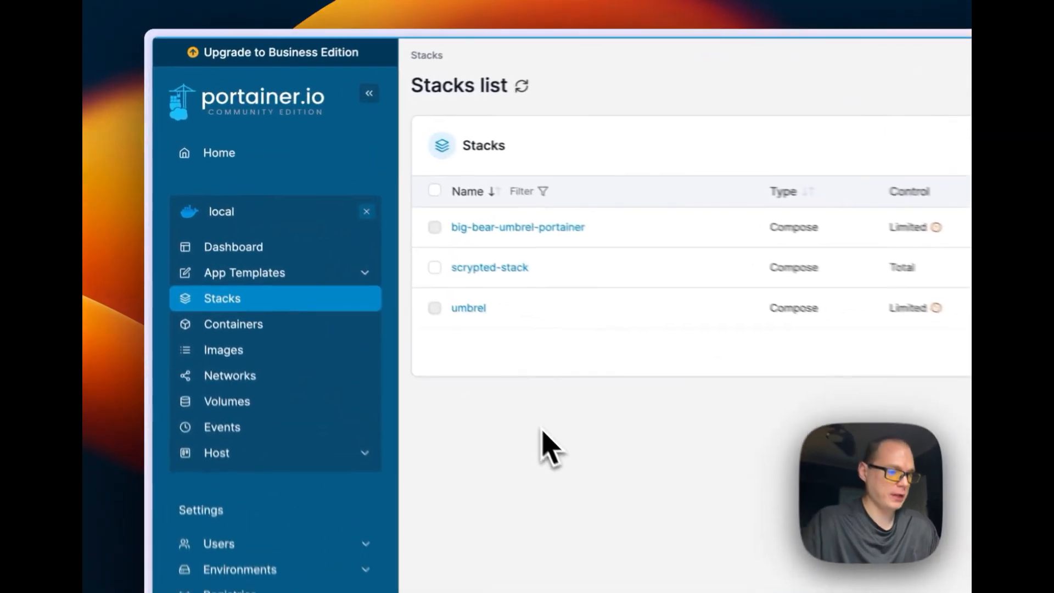
- View scrypted-stack's details and check the scrypted and scrypted-watchtower containers are running
{"action": "left_click", "coordinate": [489, 266]}
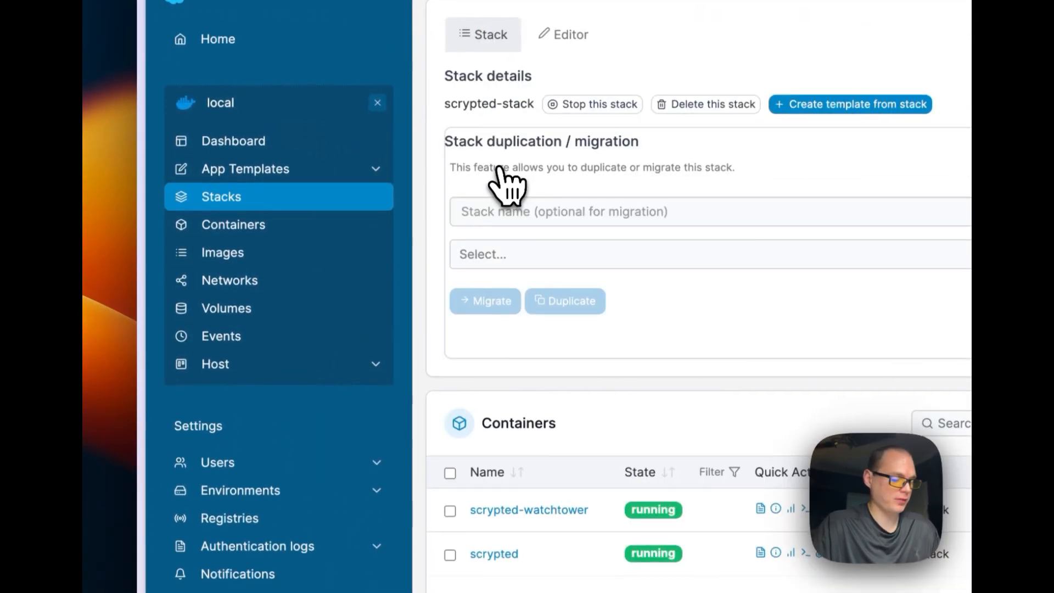
{"action": "scroll", "scroll_direction": "down", "scroll_amount": 3}
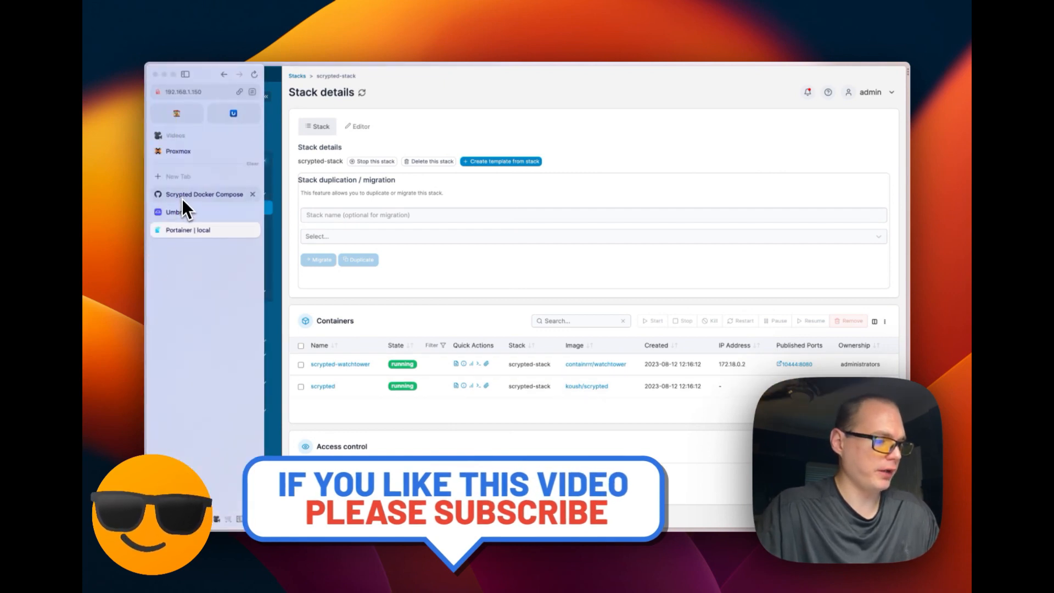
{"action": "left_click", "coordinate": [174, 212]}
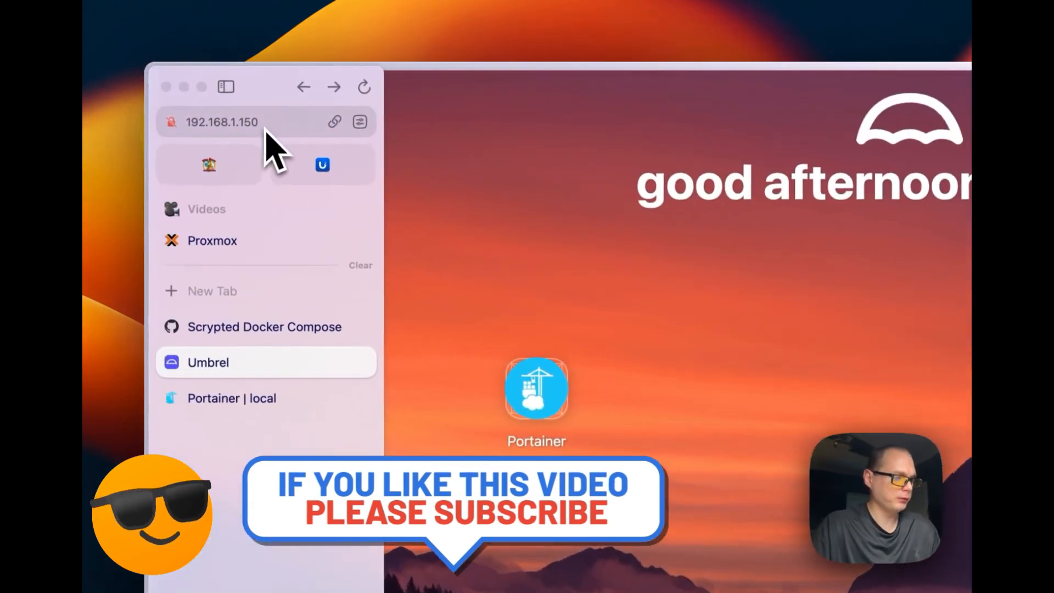
{"action": "left_click", "coordinate": [222, 121]}
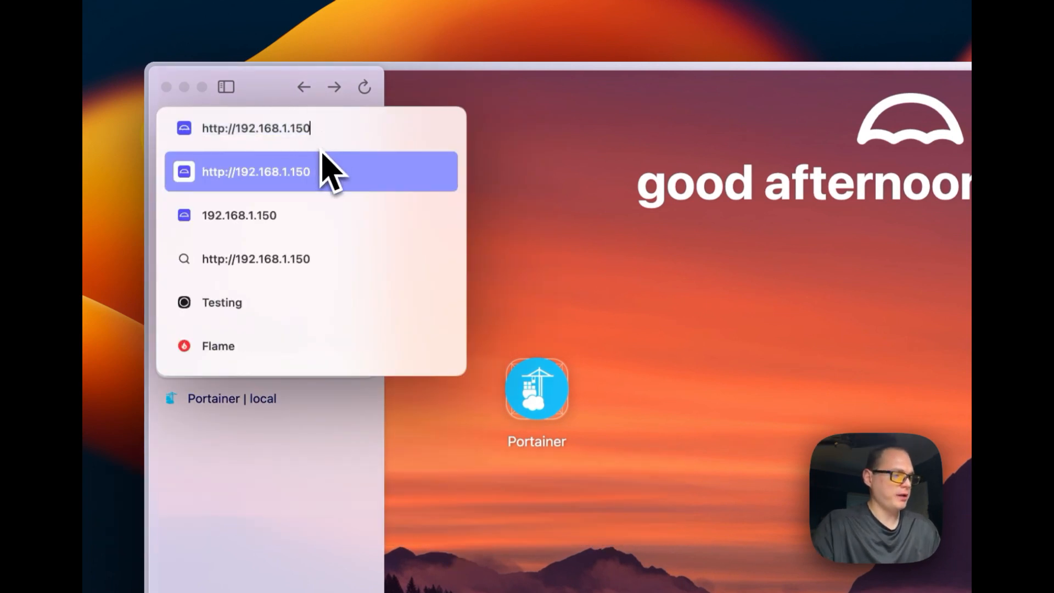
{"action": "type", "text": ":10"}
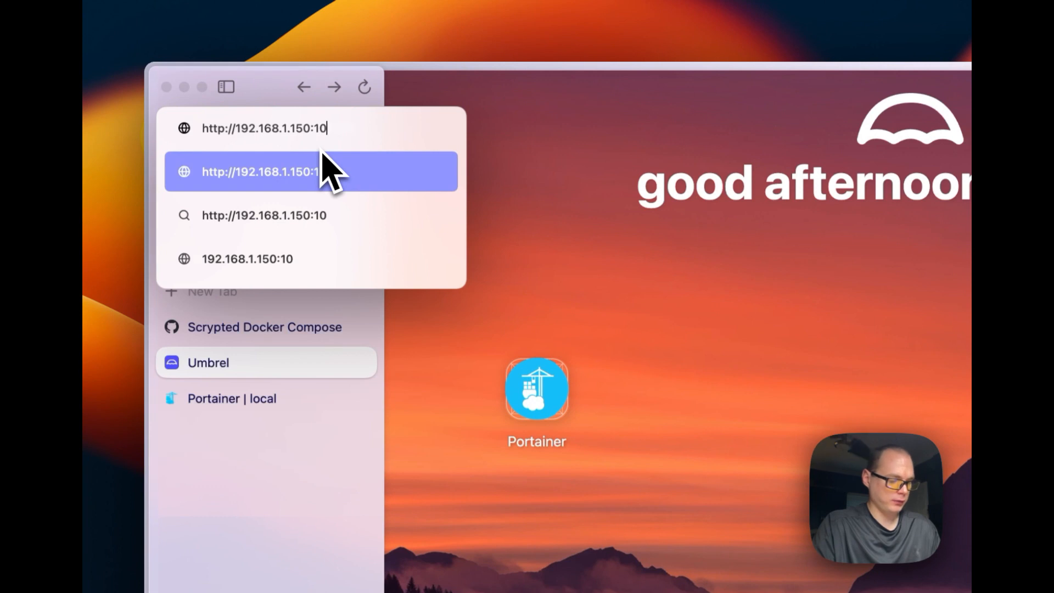
{"action": "type", "text": "443/"}
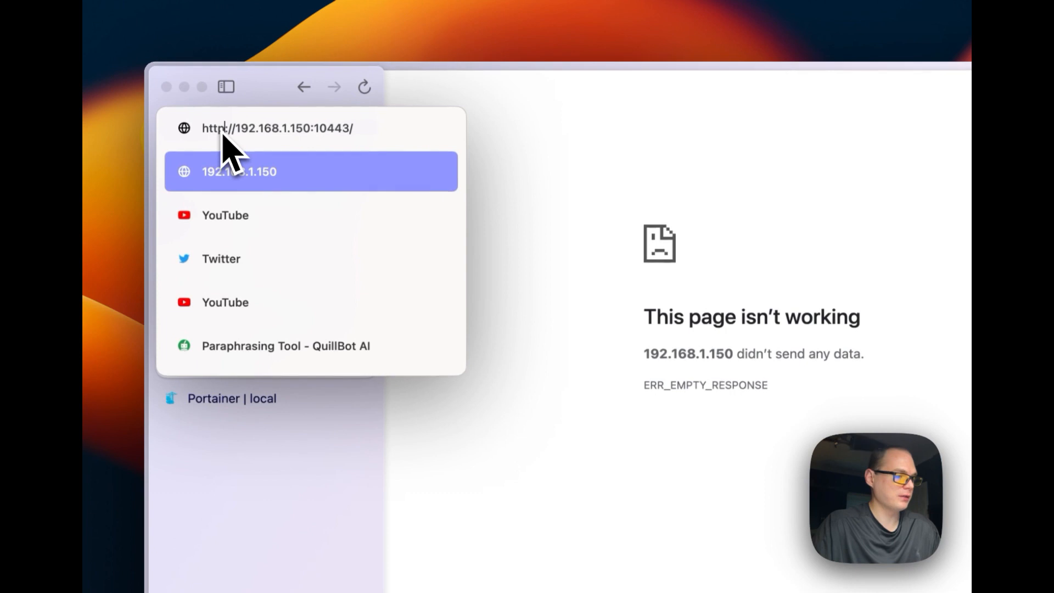
{"action": "left_click", "coordinate": [240, 171]}
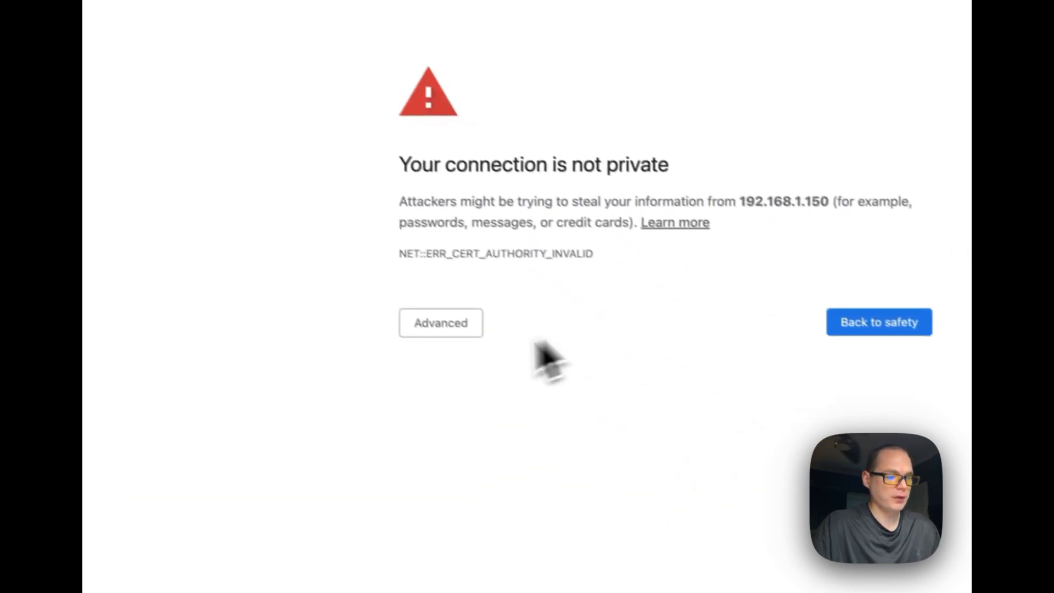
{"action": "left_click", "coordinate": [440, 323]}
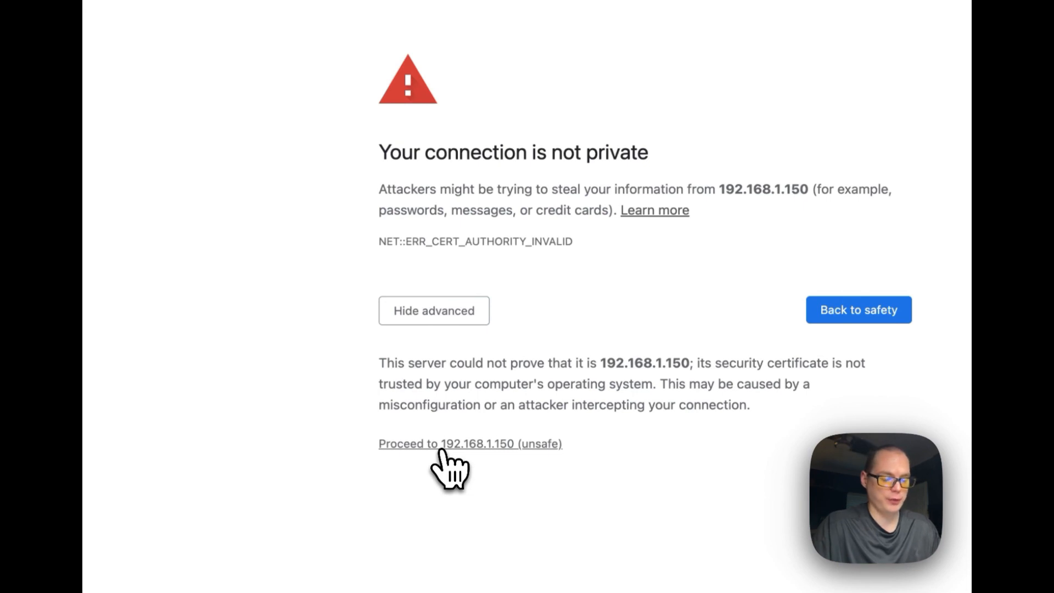
{"action": "left_click", "coordinate": [469, 443]}
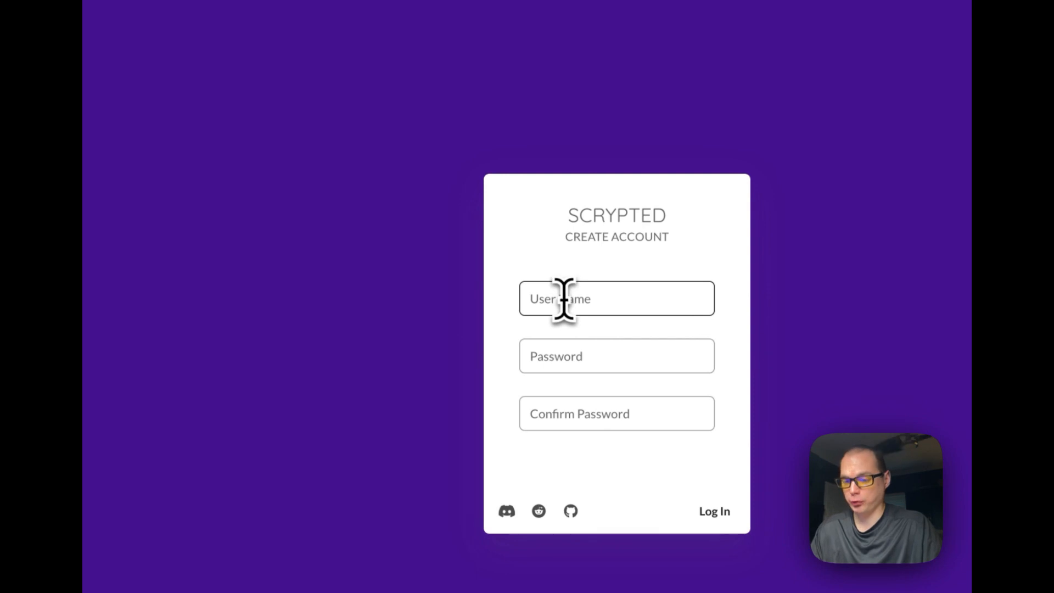
- Create the Scrypted account 'bigbe' with a confirmed password and log in
{"action": "left_click", "coordinate": [616, 299]}
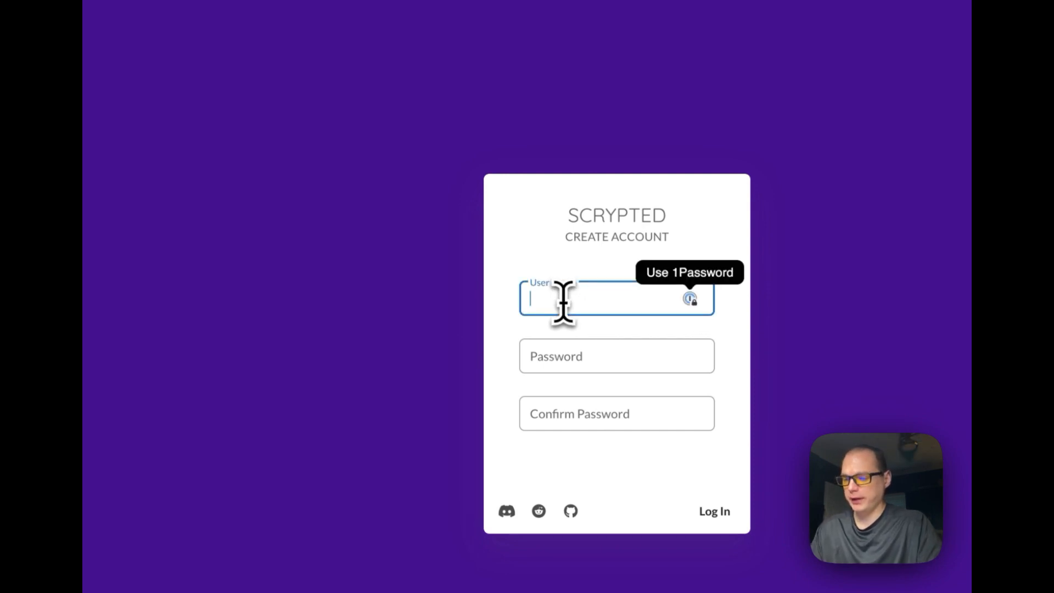
{"action": "type", "text": "bigbe"}
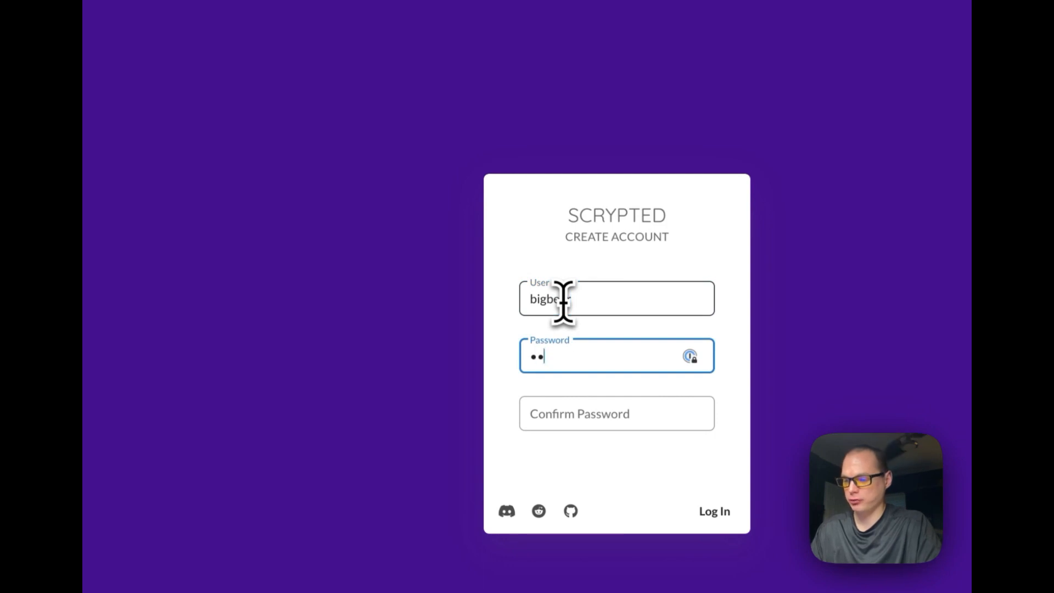
{"action": "type", "text": "password"}
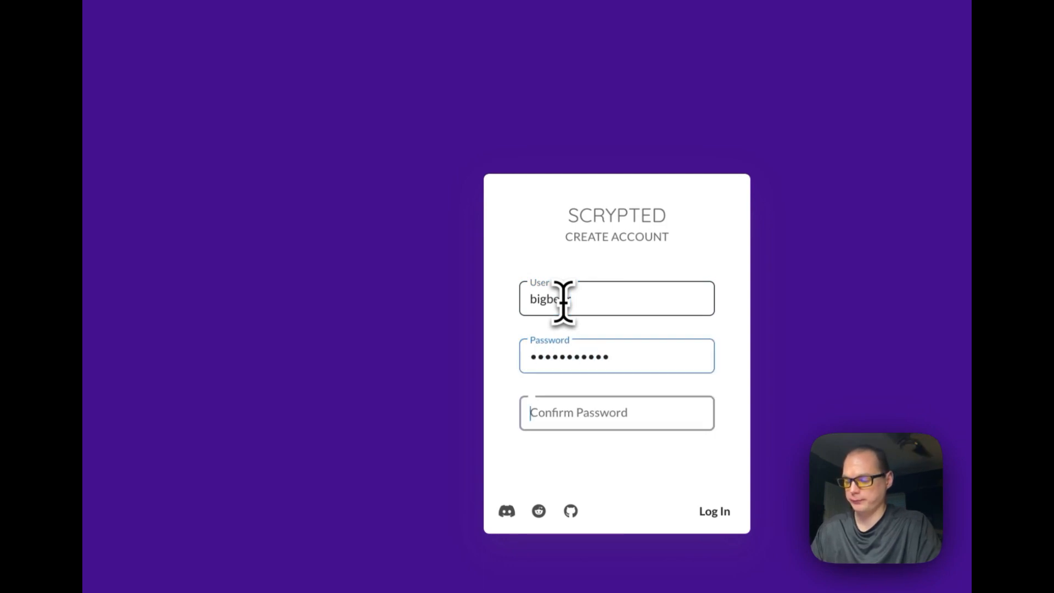
{"action": "type", "text": "•••••"}
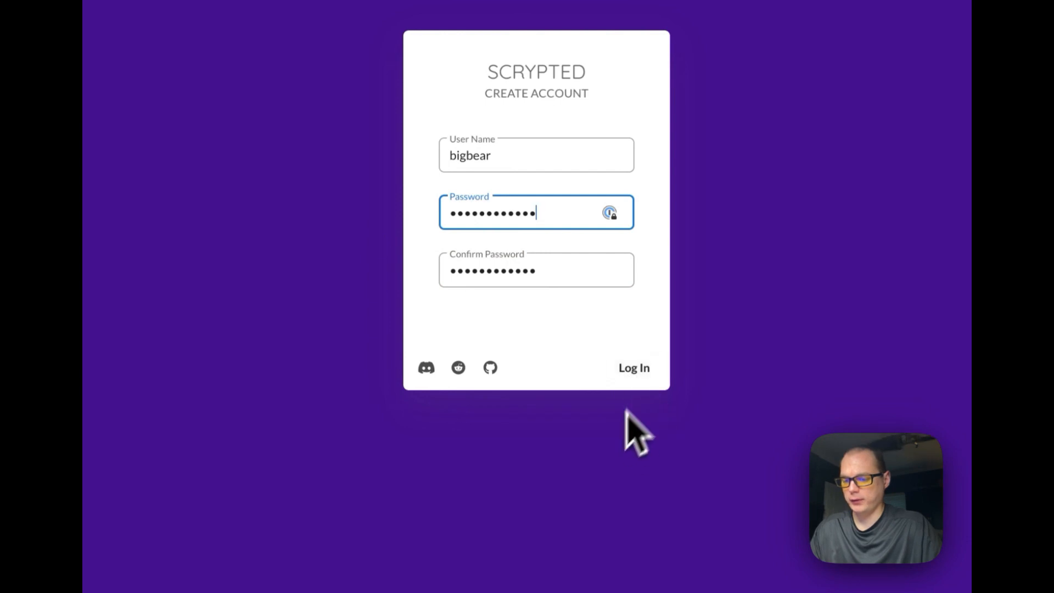
{"action": "left_click", "coordinate": [632, 368]}
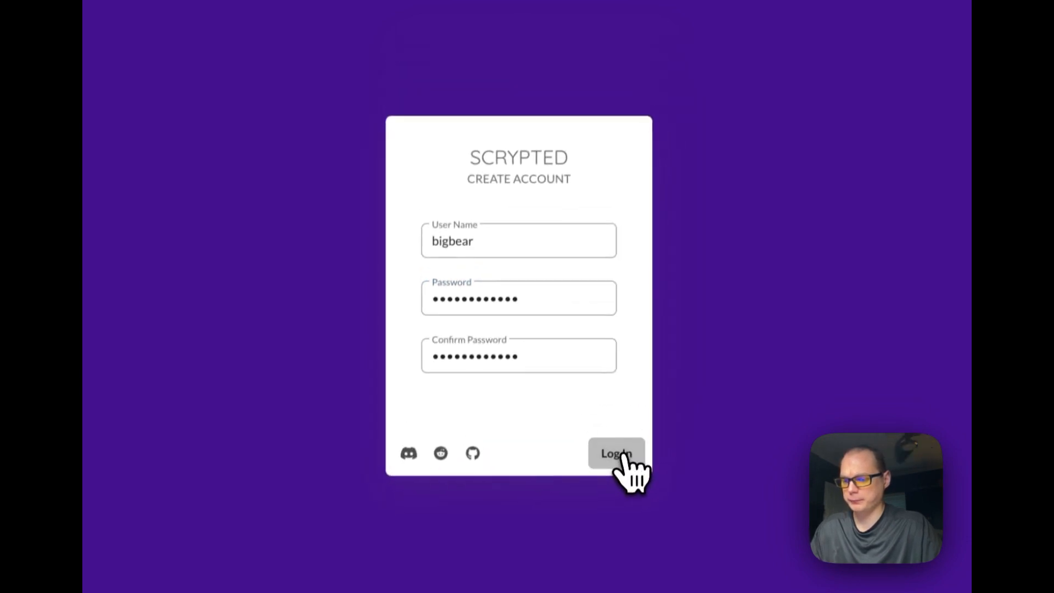
{"action": "left_click", "coordinate": [614, 453]}
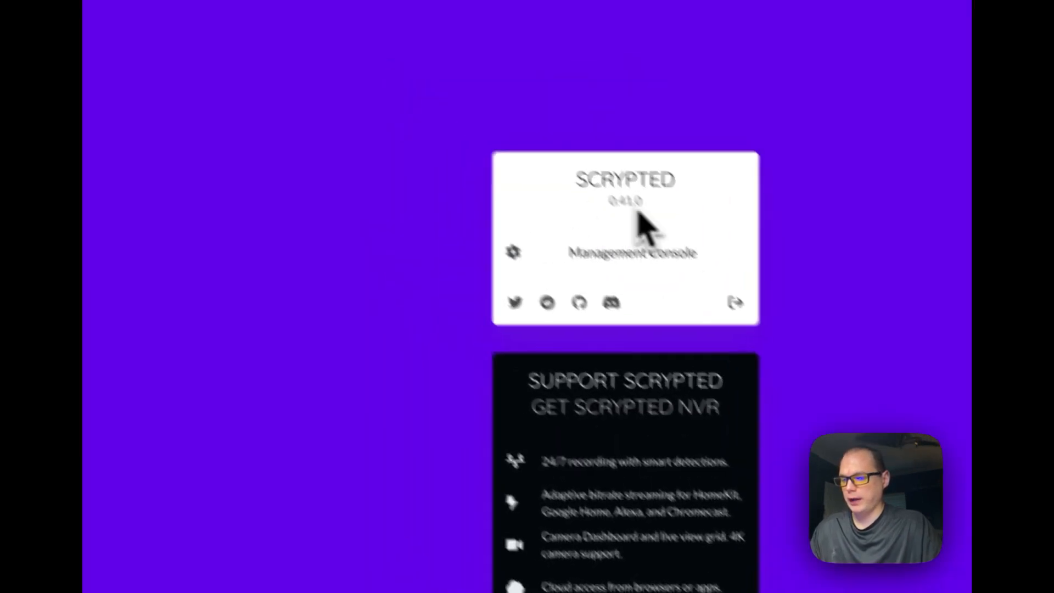
{"action": "left_click", "coordinate": [630, 252]}
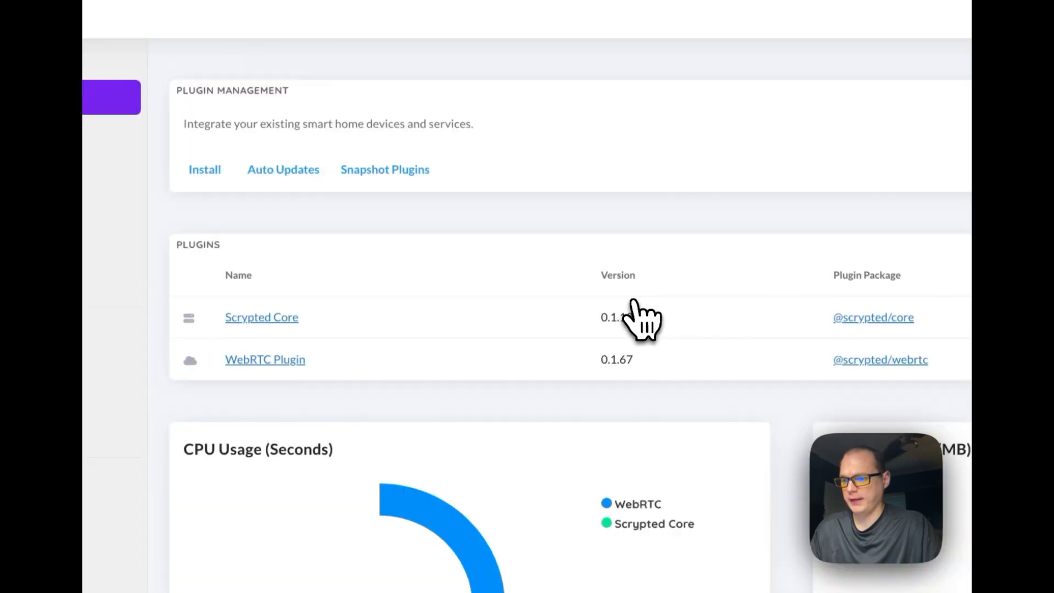
{"action": "mouse_move", "coordinate": [427, 393]}
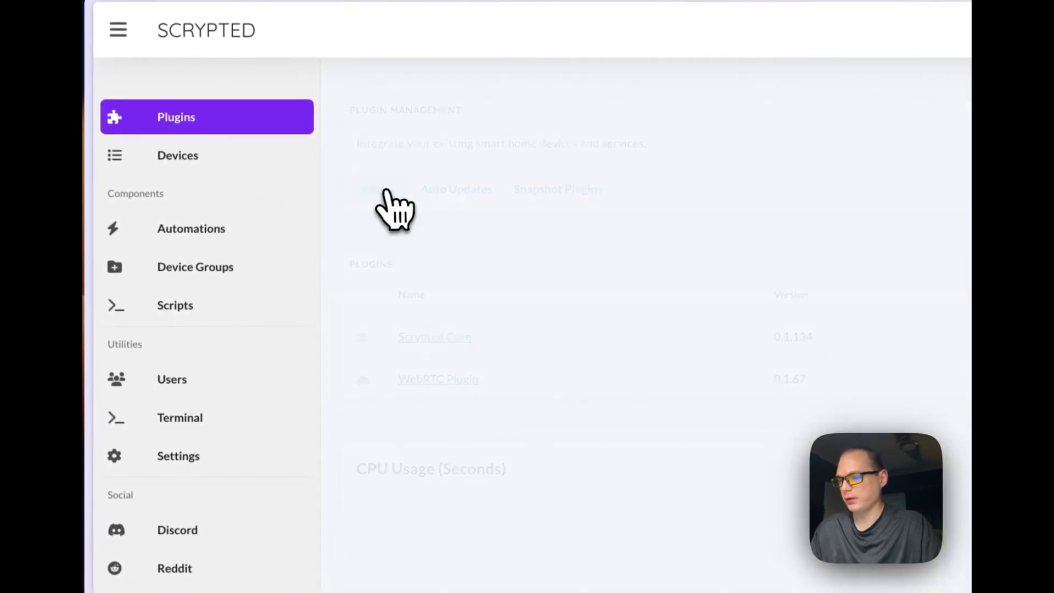
{"action": "type", "text": "ring"}
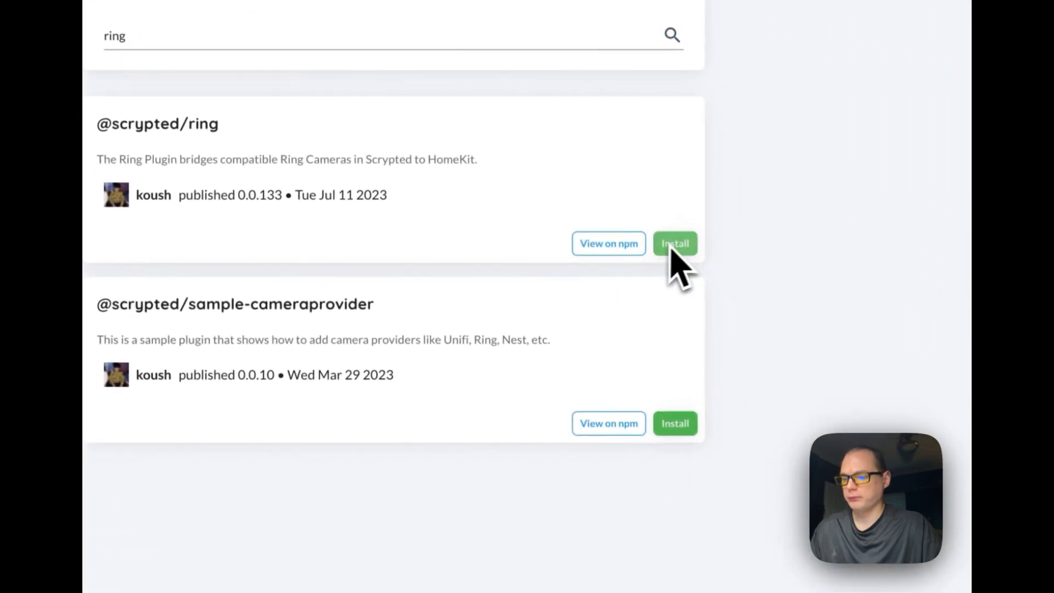
{"action": "left_click", "coordinate": [674, 244]}
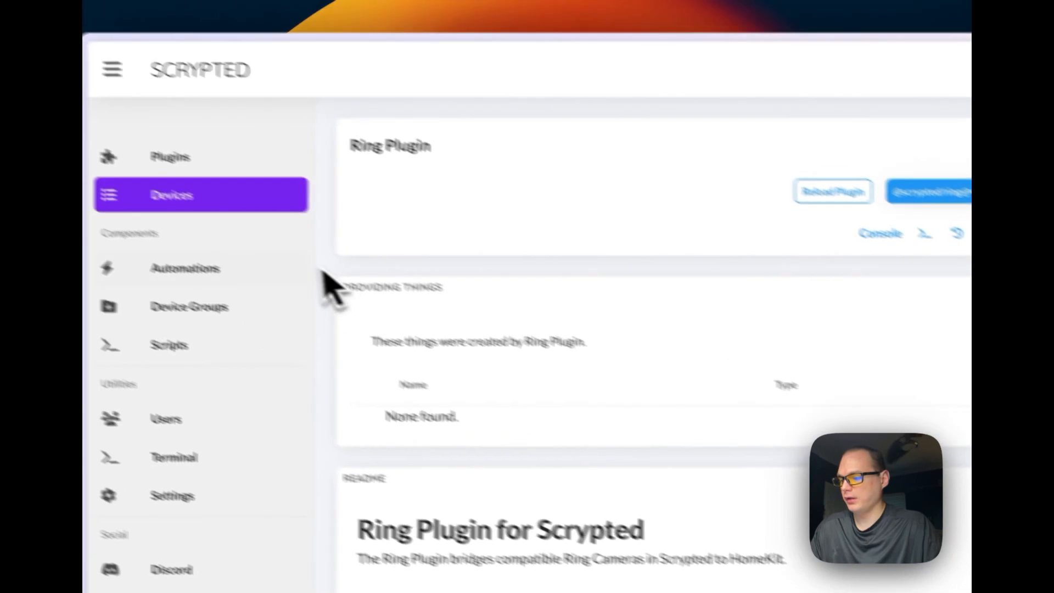
{"action": "left_click", "coordinate": [169, 156]}
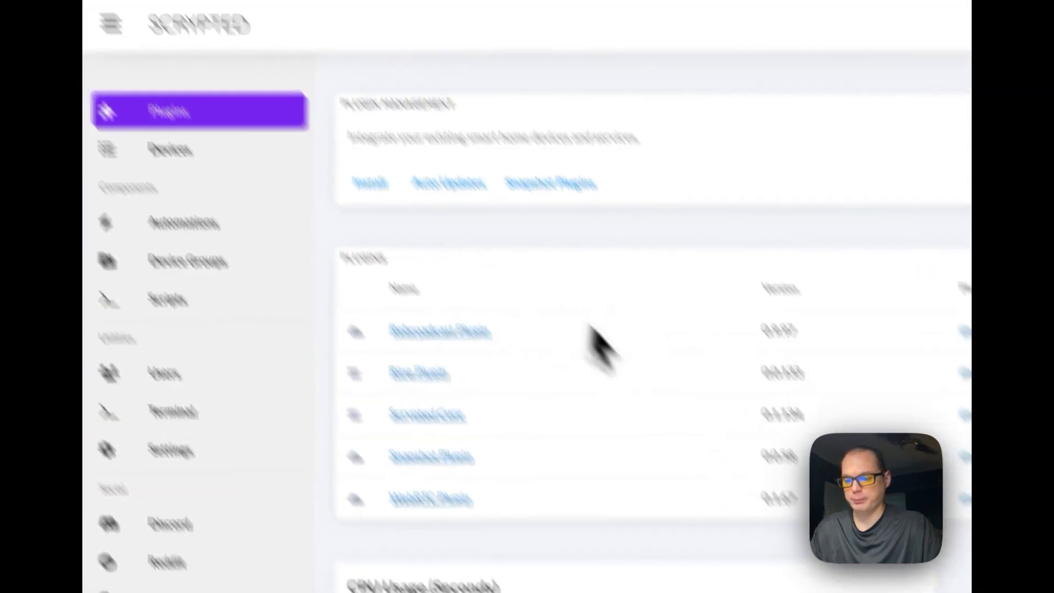